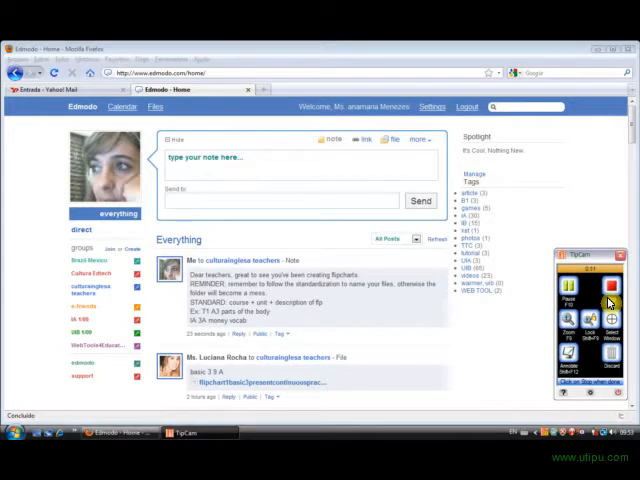
pyautogui.moveTo(413, 277)
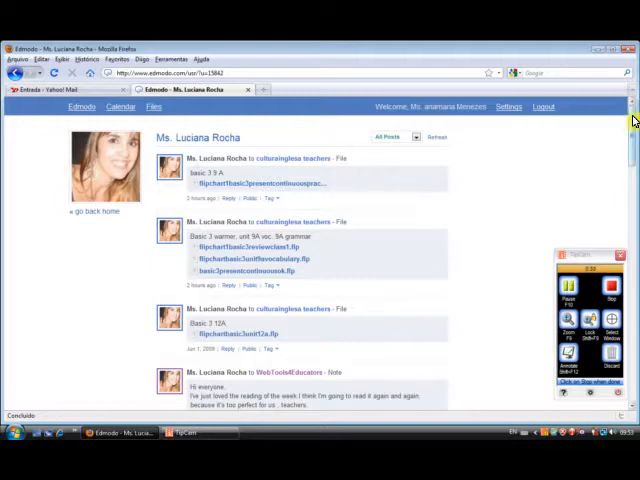
# Step: Browse the colleague's post list, then go back home to the full feed
pyautogui.scroll(-3)
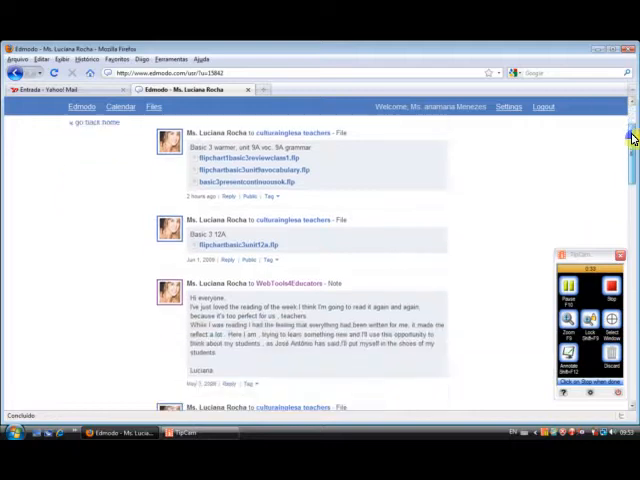
pyautogui.scroll(-3)
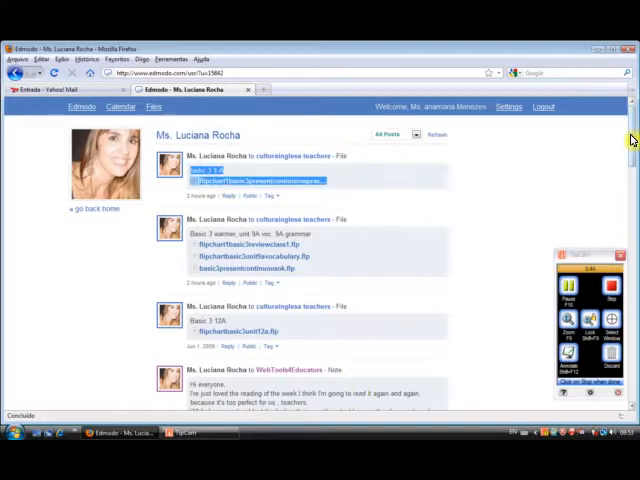
pyautogui.scroll(-3)
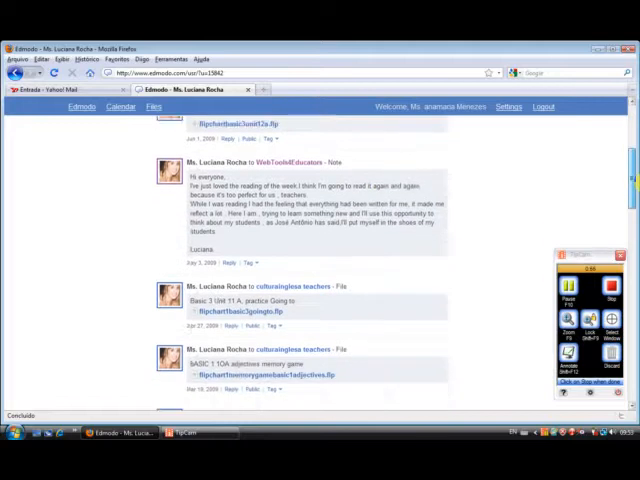
pyautogui.scroll(-3)
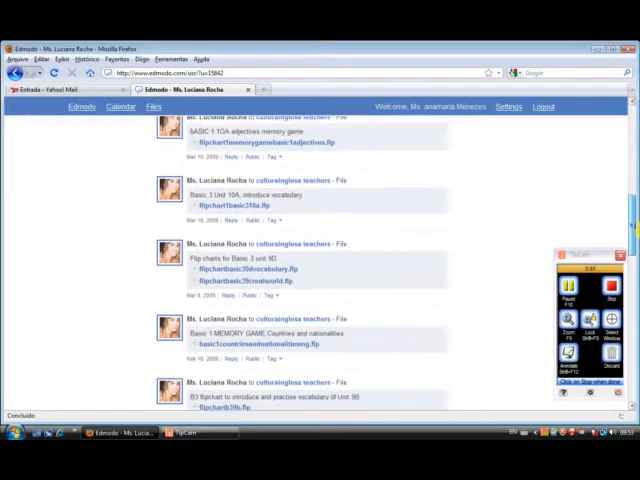
pyautogui.scroll(-3)
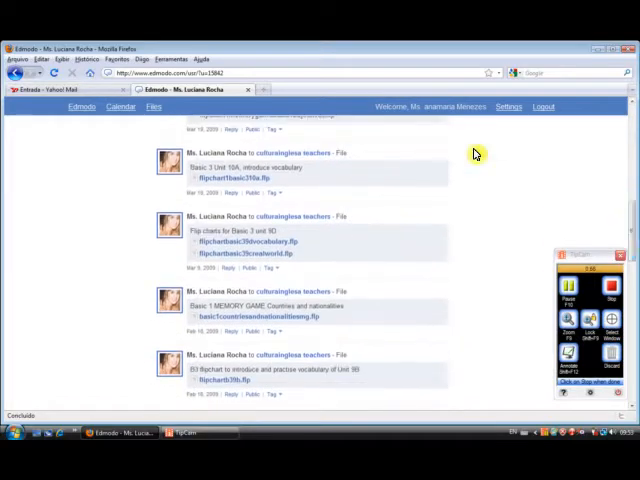
pyautogui.scroll(-3)
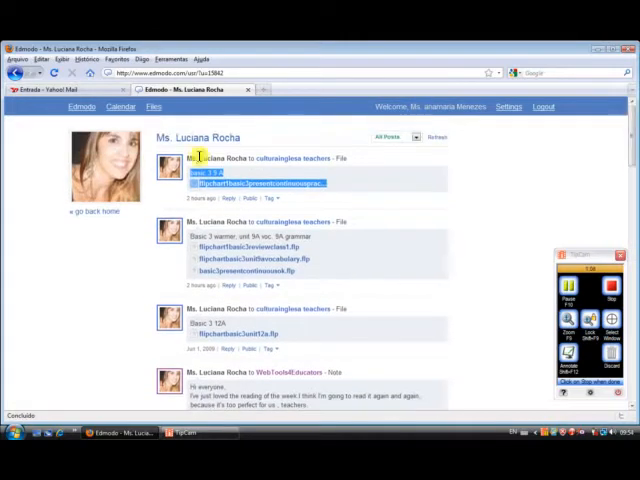
pyautogui.click(94, 211)
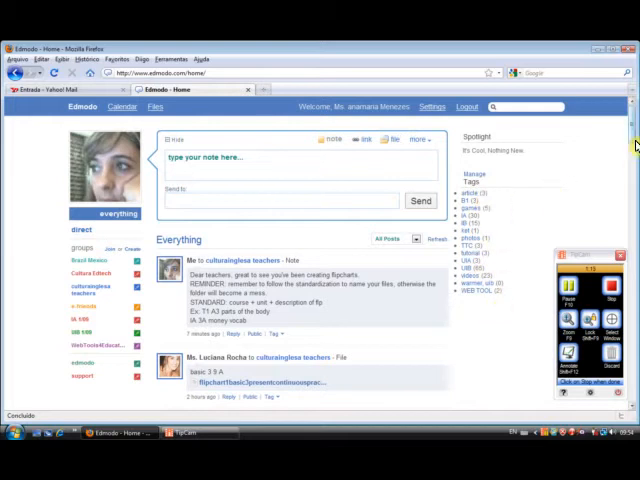
# Step: Scroll down the home feed toward the '7 deadly sins of new teachers' link post
pyautogui.scroll(-3)
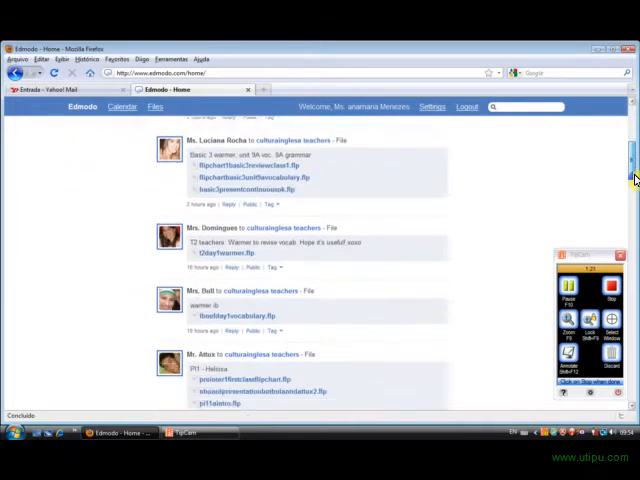
pyautogui.scroll(-3)
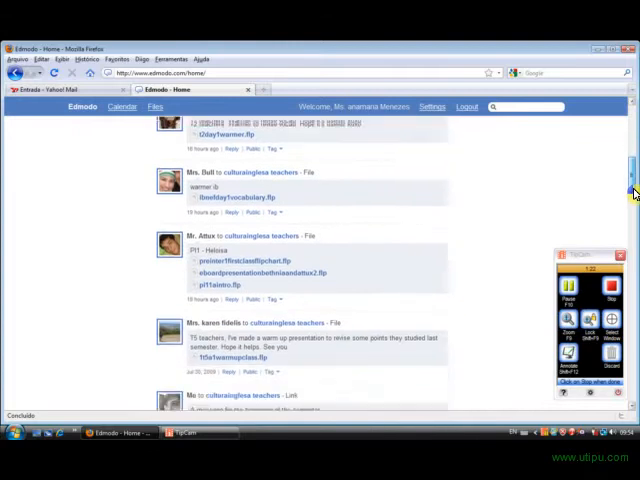
pyautogui.scroll(-3)
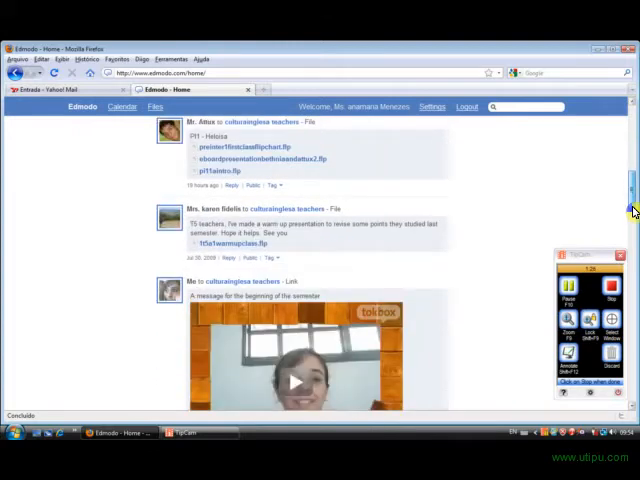
pyautogui.scroll(-3)
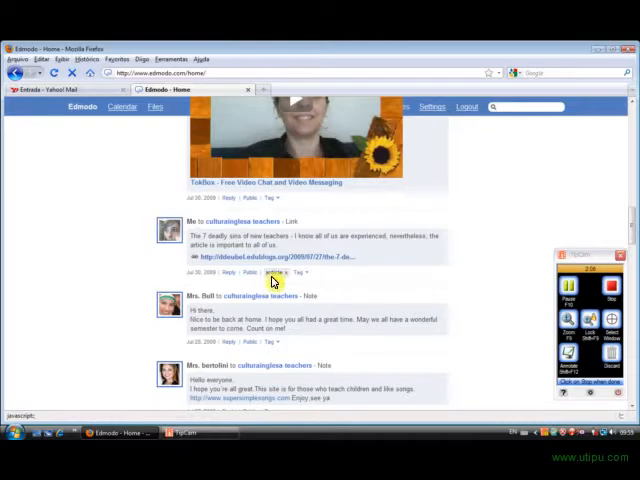
pyautogui.moveTo(635, 230)
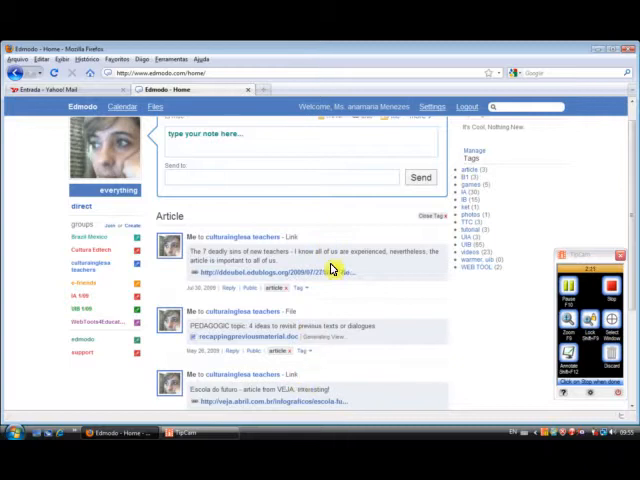
pyautogui.moveTo(475, 188)
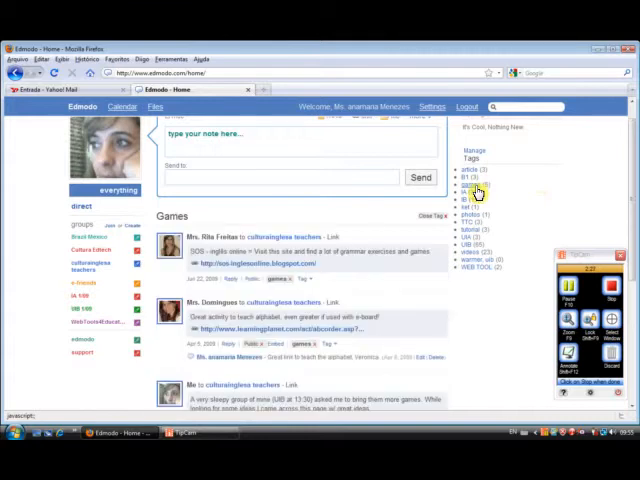
pyautogui.moveTo(373, 234)
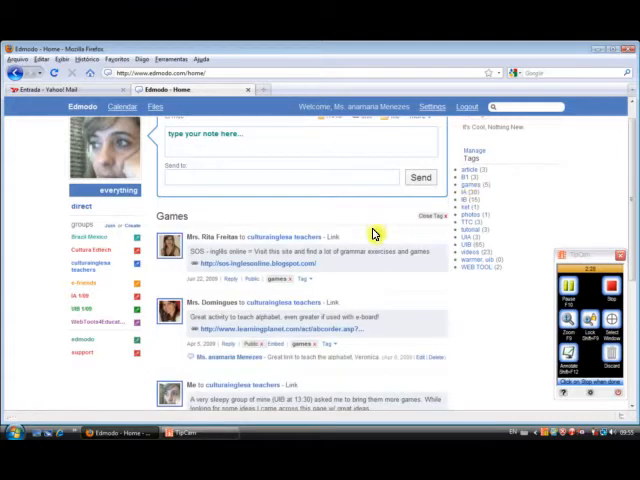
pyautogui.moveTo(322, 377)
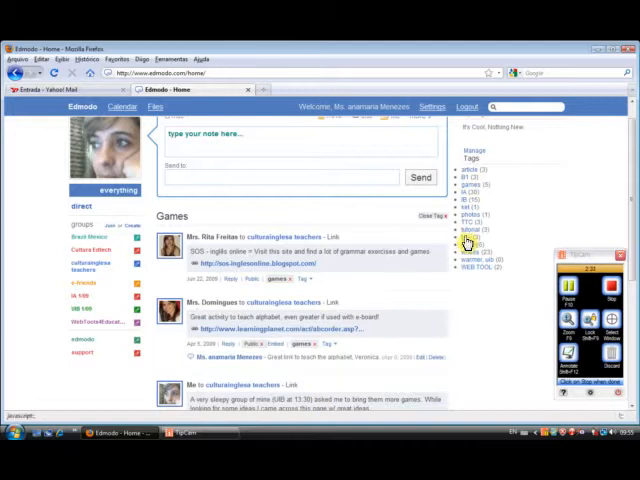
# Step: Filter the feed to show only posts tagged UIB
pyautogui.click(462, 237)
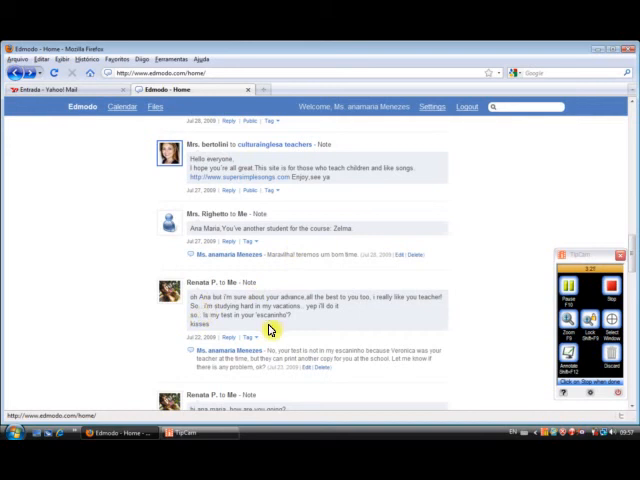
pyautogui.moveTo(285, 358)
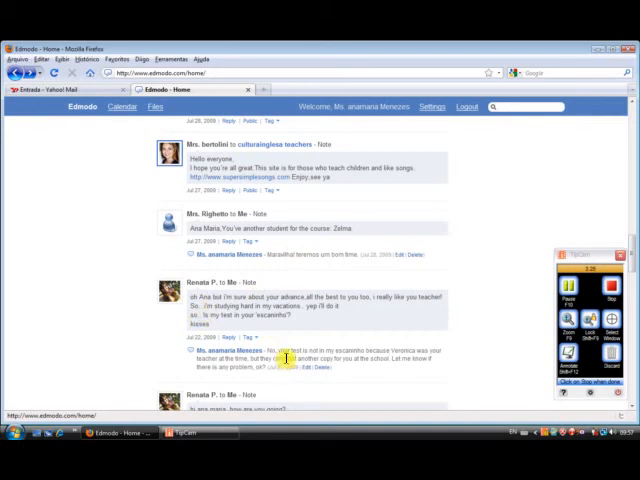